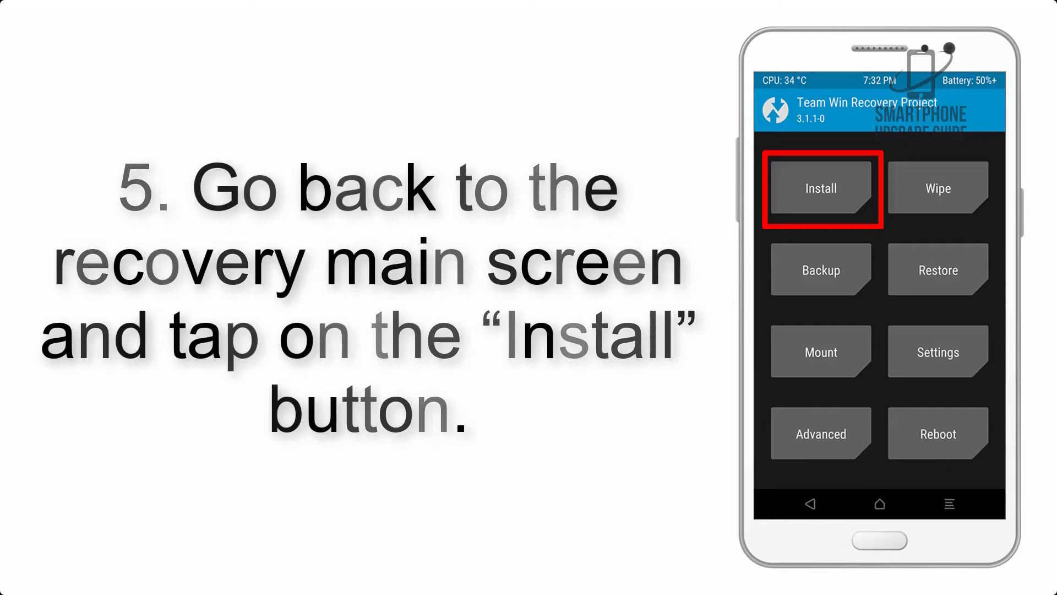
# Advance the TWRP slideshow to step 9, Gapps installed and cache/dalvik wipe next
pyautogui.click(819, 189)
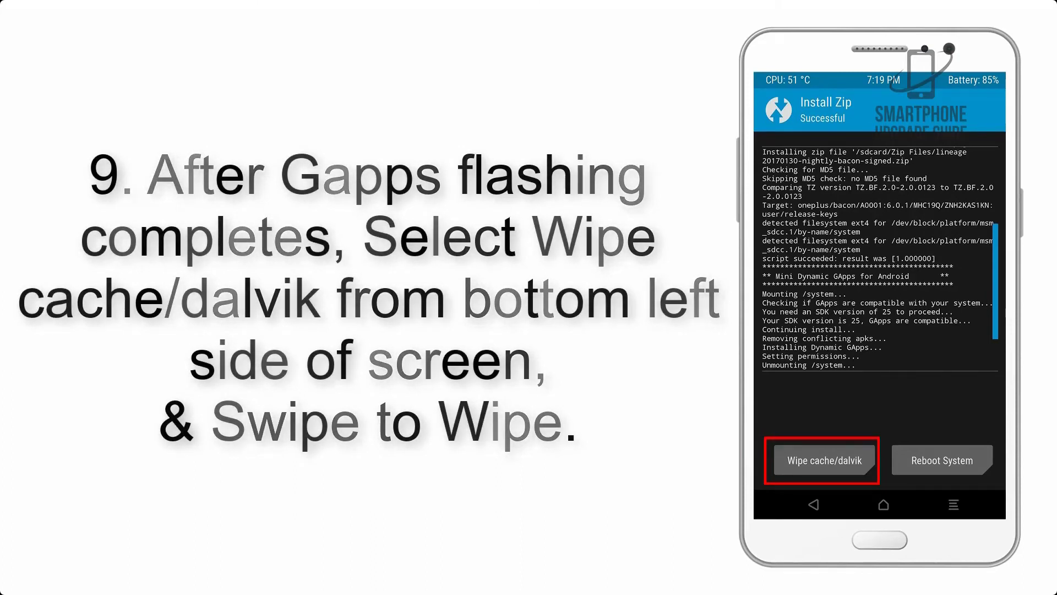
# Advance the TWRP slideshow to step 10, rebooting the system after flashing
pyautogui.click(942, 460)
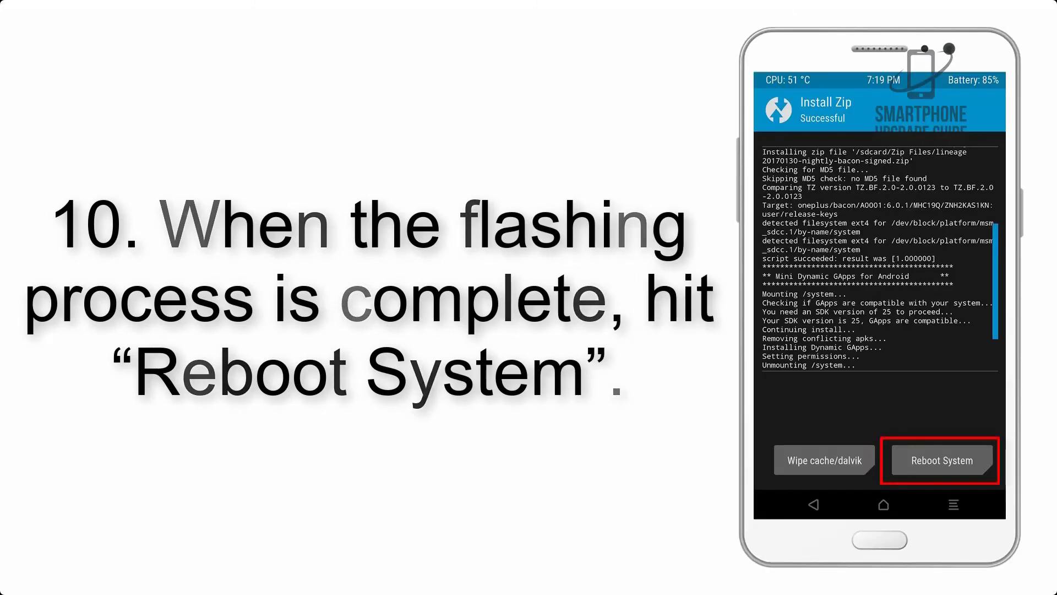